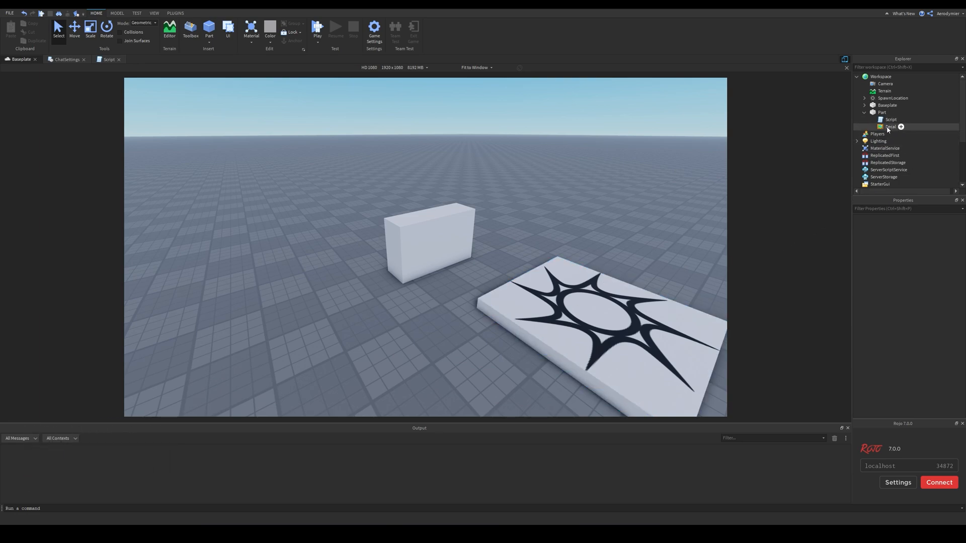
Select the decal, open the Part's script and highlight the assetId line
left_click(890, 127)
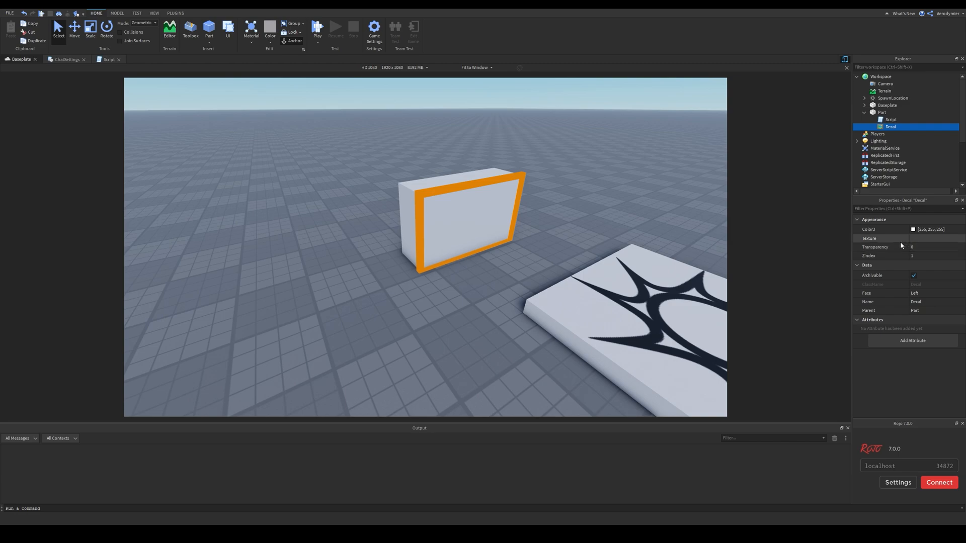
mouse_move(895, 296)
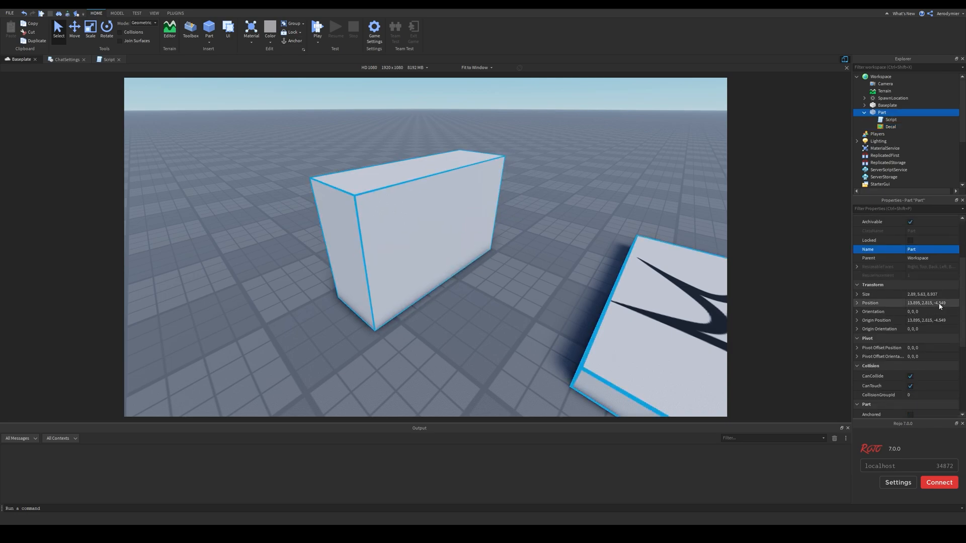
left_click(890, 126)
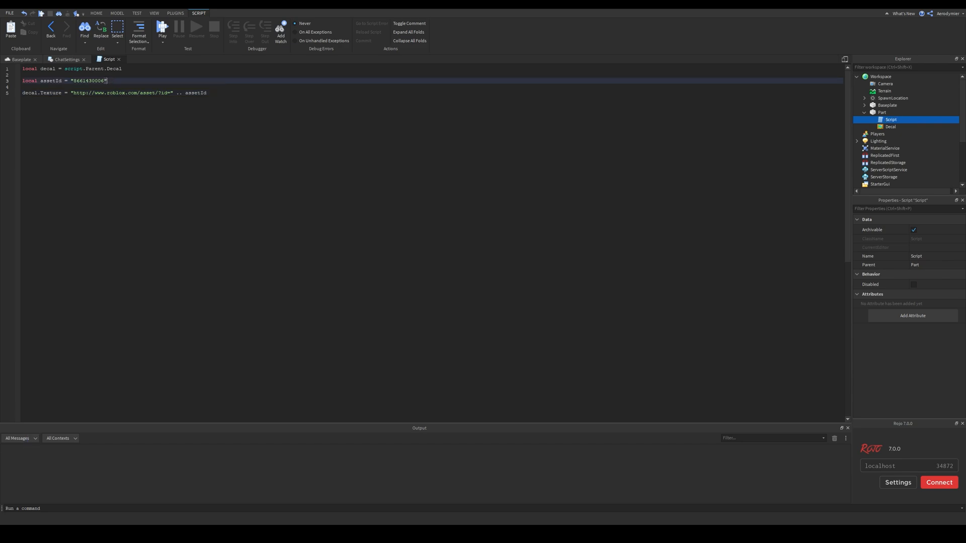
triple_click(62, 81)
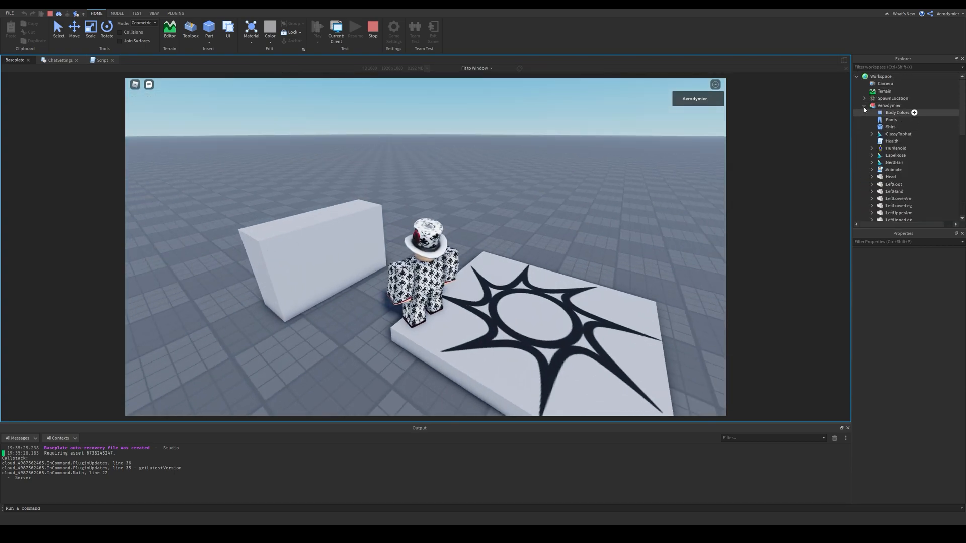
Playtest and check the Decal's Texture property holds the asset URL while the part stays blank
left_click(890, 134)
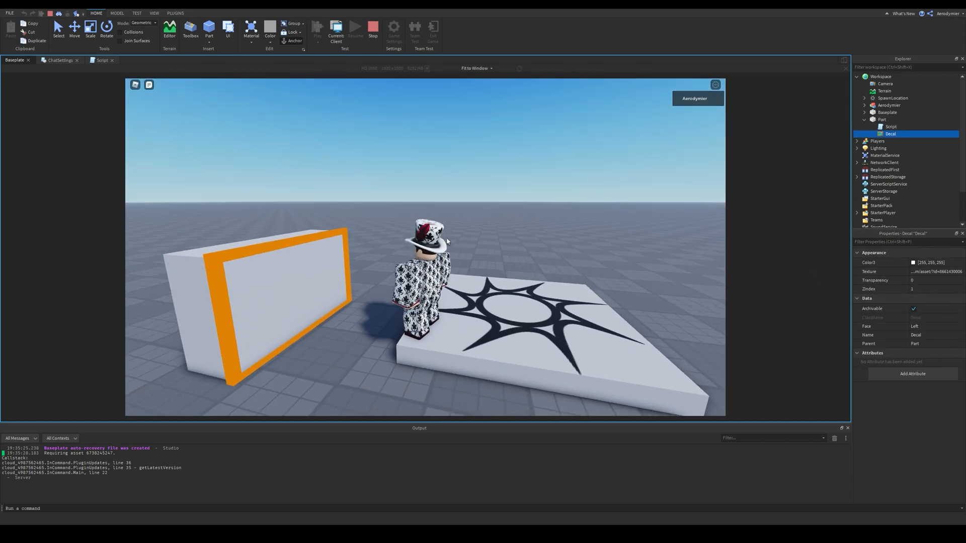
left_click(373, 27)
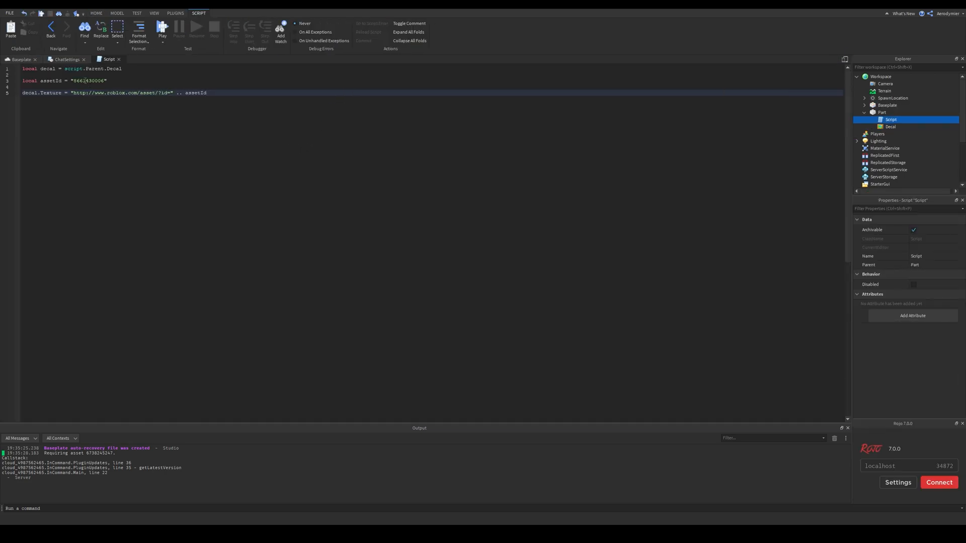
Copy the asset id number and switch back to the Baseplate scene view
double_click(89, 80)
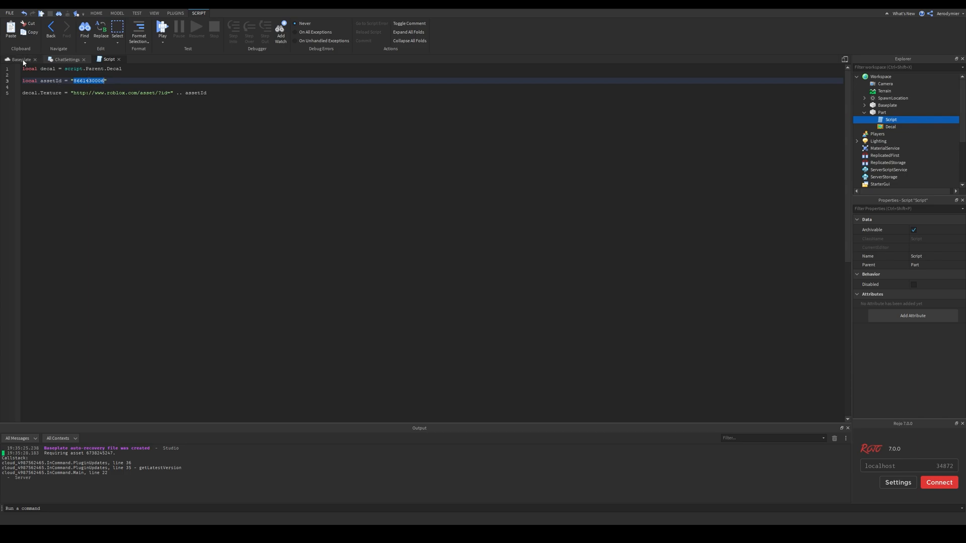
left_click(20, 59)
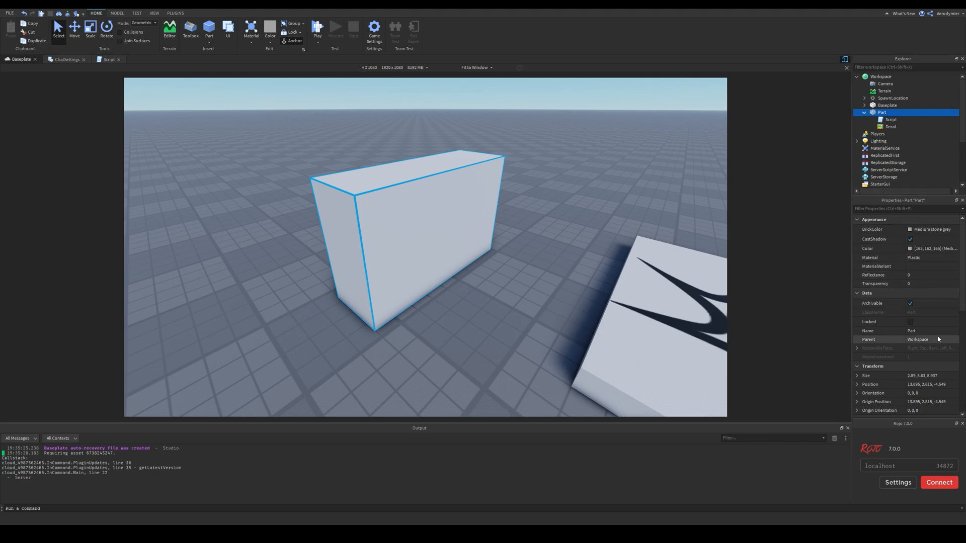
left_click(890, 127)
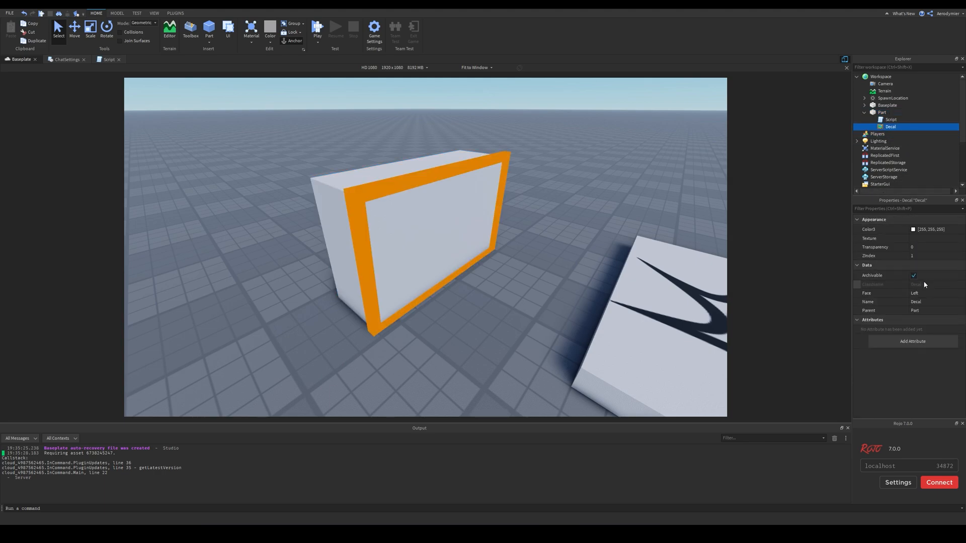
left_click(893, 239)
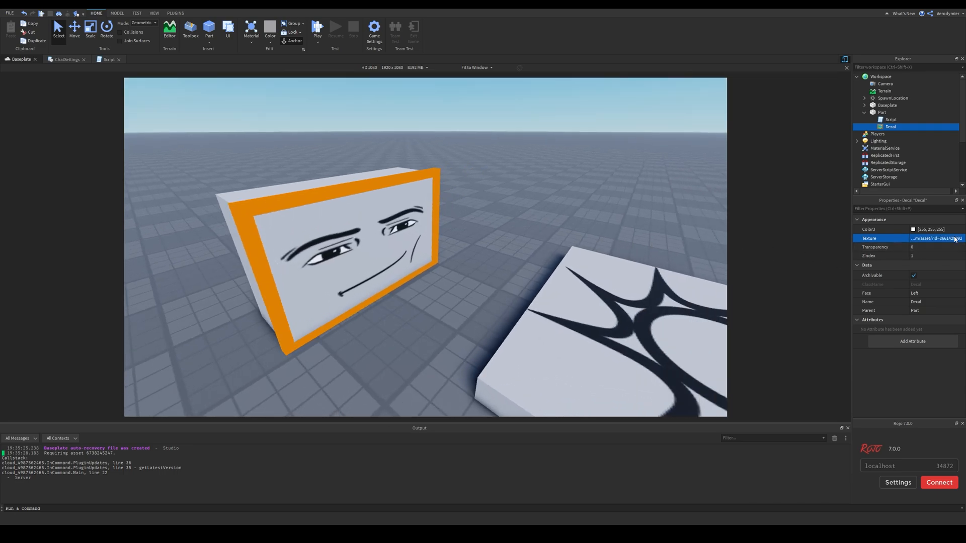
left_click(937, 239)
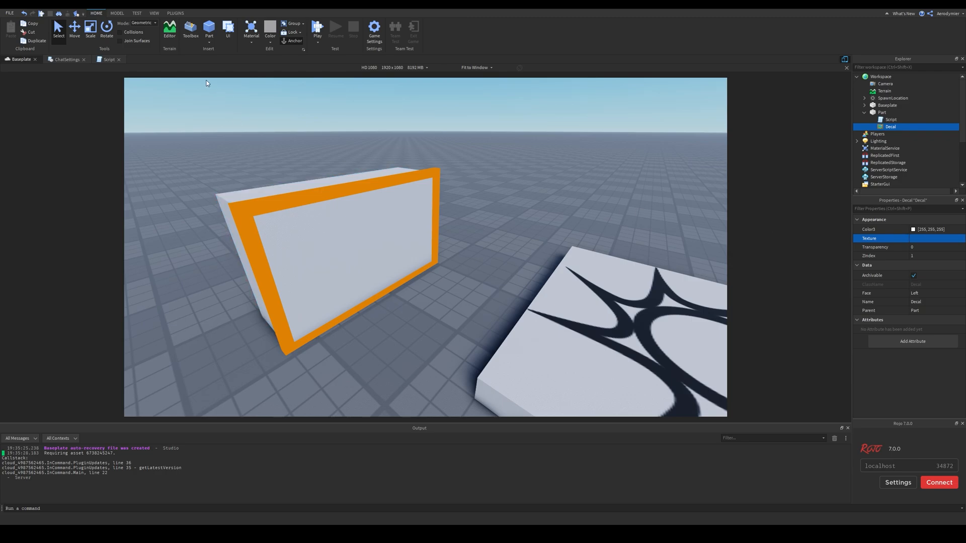
left_click(109, 60)
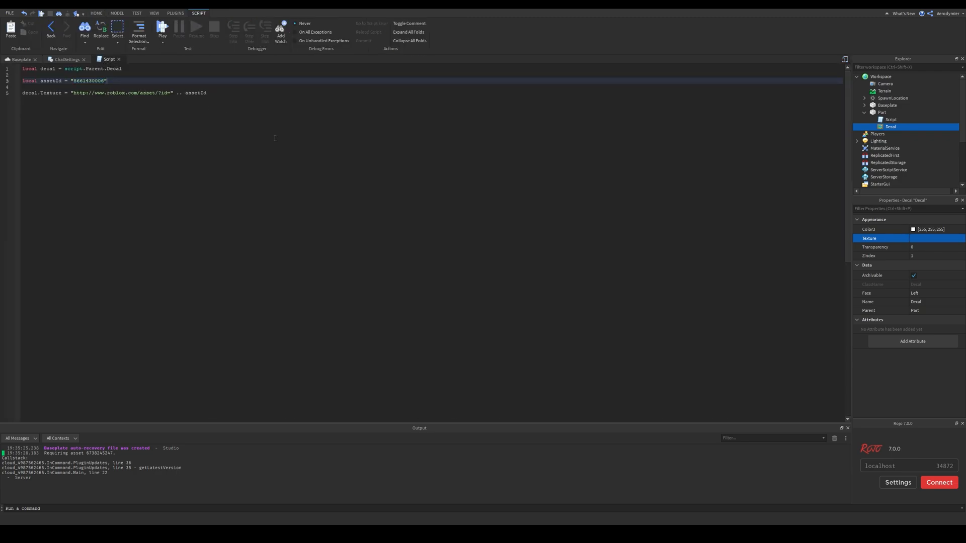
type("local nwew")
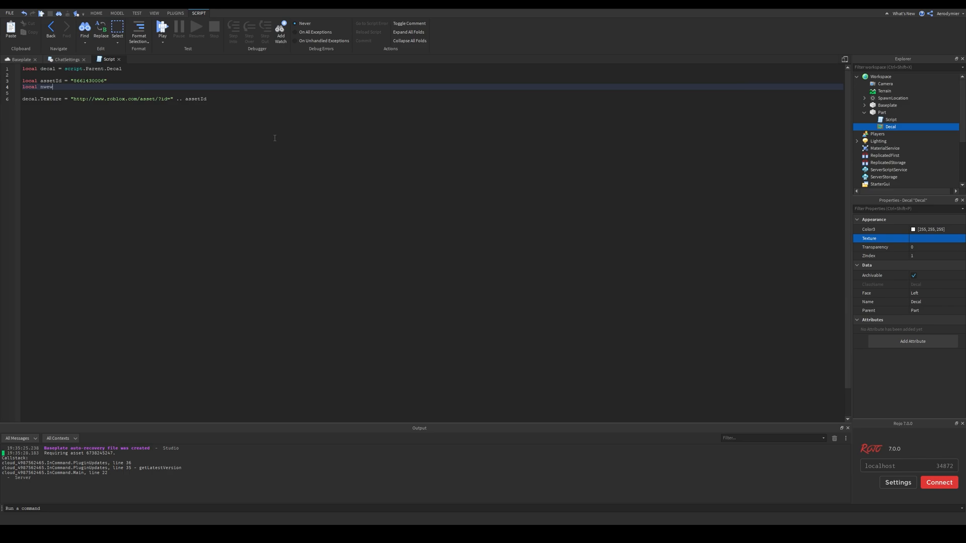
type("ewAssetId = \"8661429992")
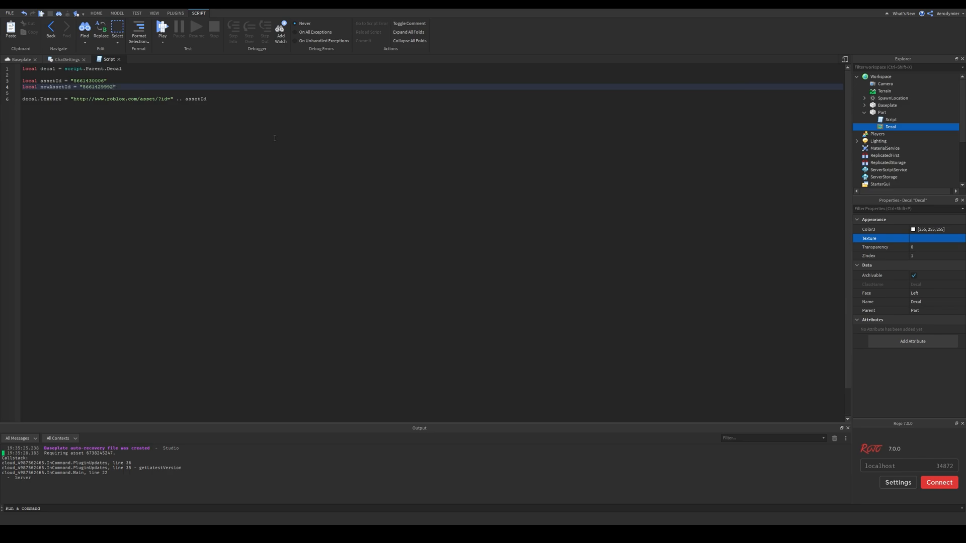
left_click(108, 80)
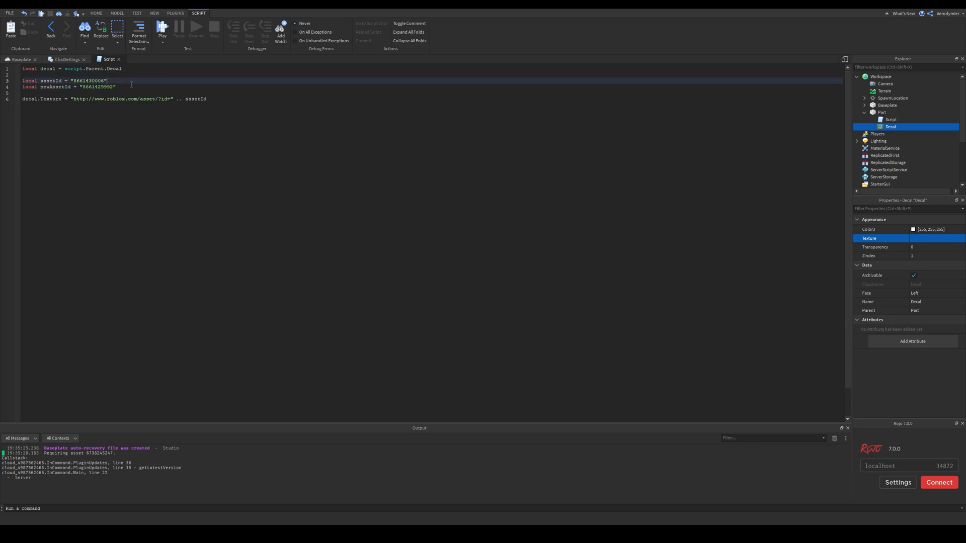
triple_click(61, 80)
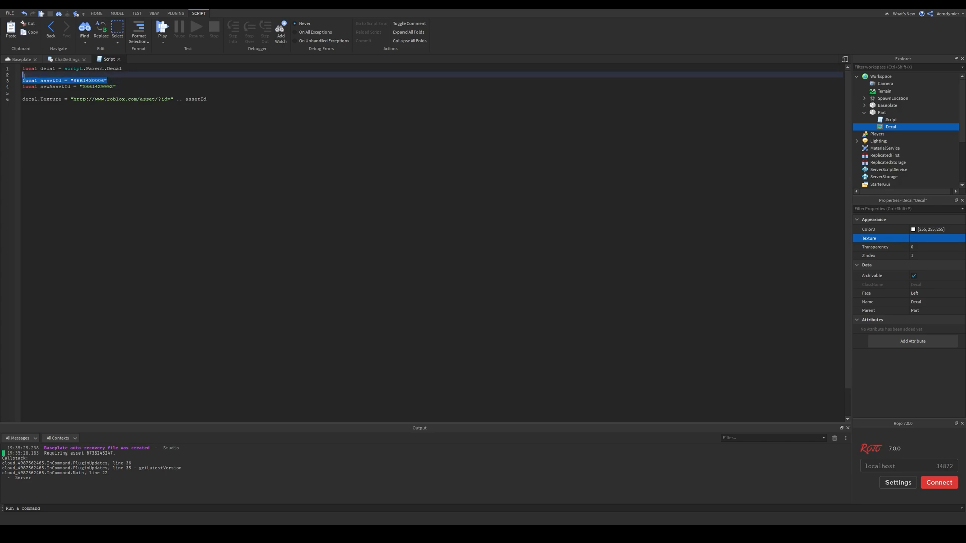